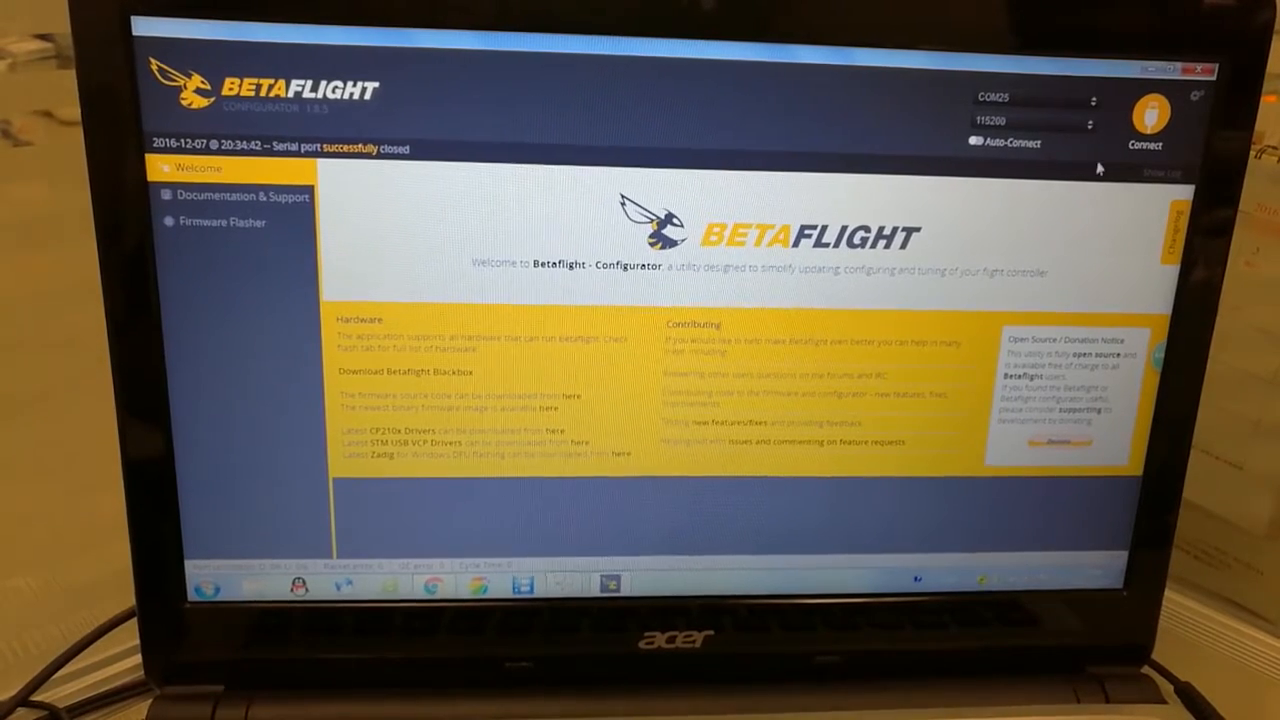
- Connect to the flight controller so the setup page shows live heading, pitch and roll
{"action": "left_click", "coordinate": [1150, 110]}
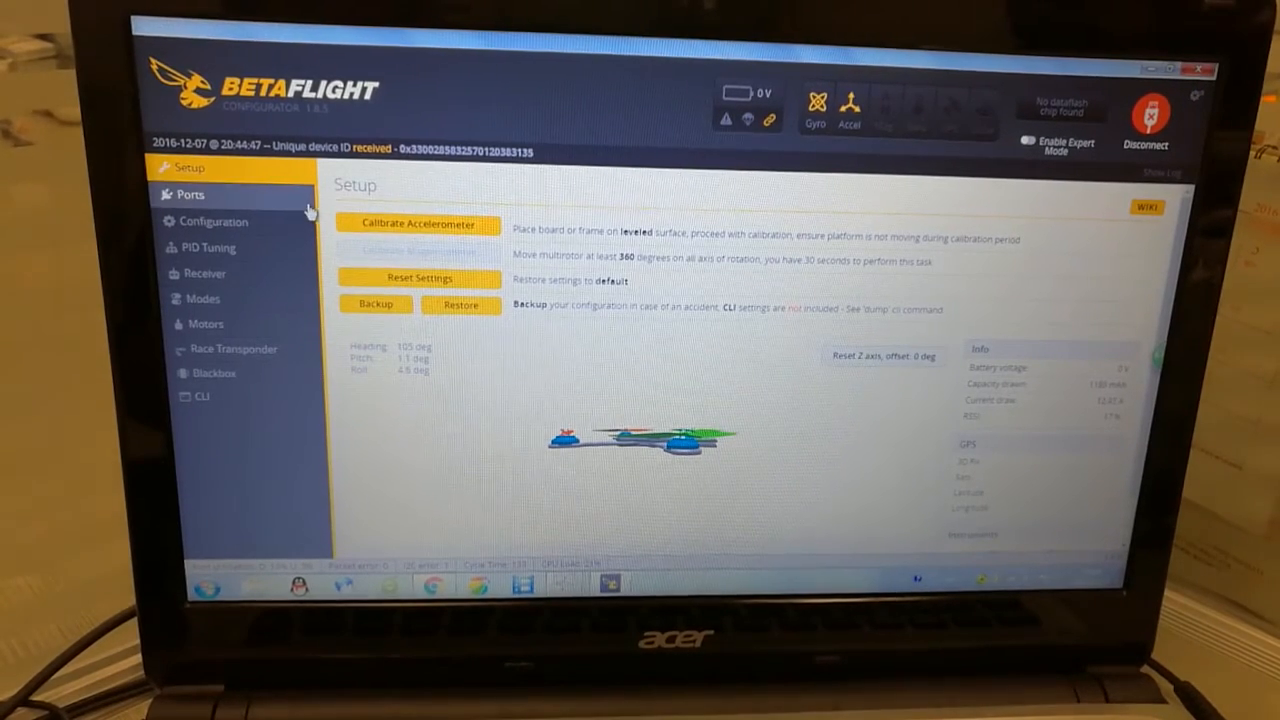
- Turn on Serial RX for UART2 in the Ports tab and save with reboot
{"action": "left_click", "coordinate": [190, 195]}
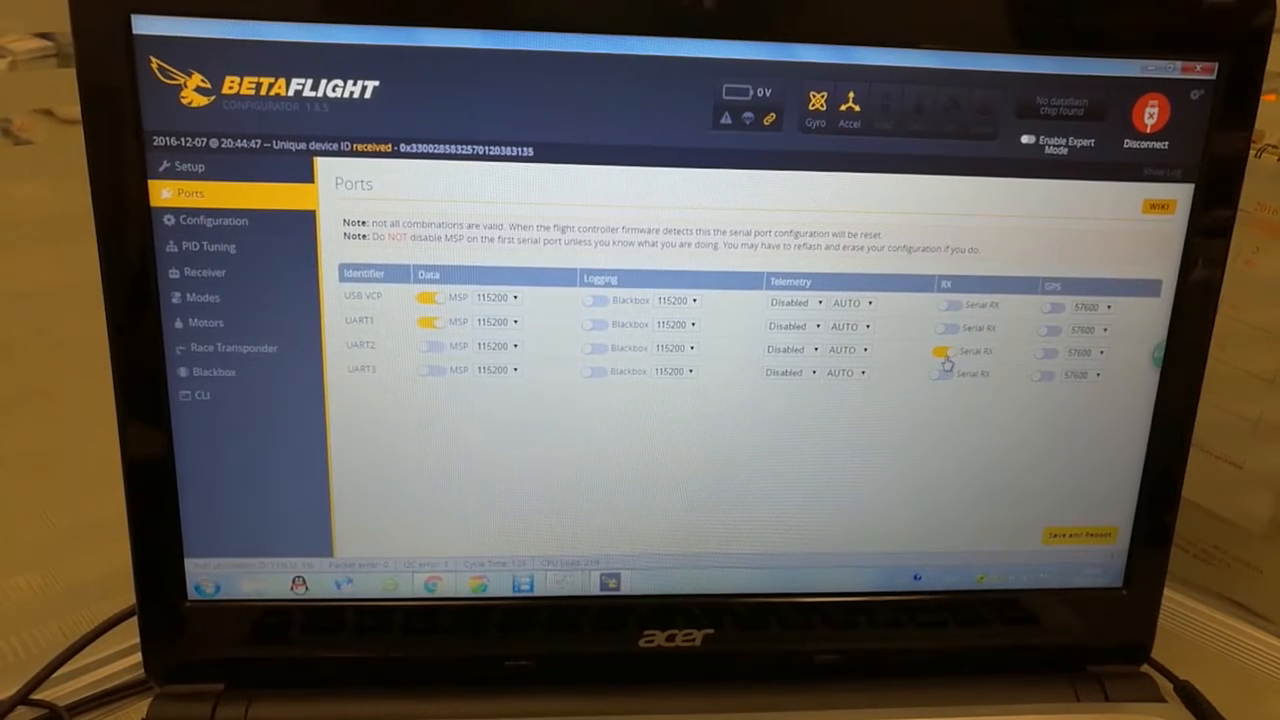
{"action": "left_click", "coordinate": [943, 353]}
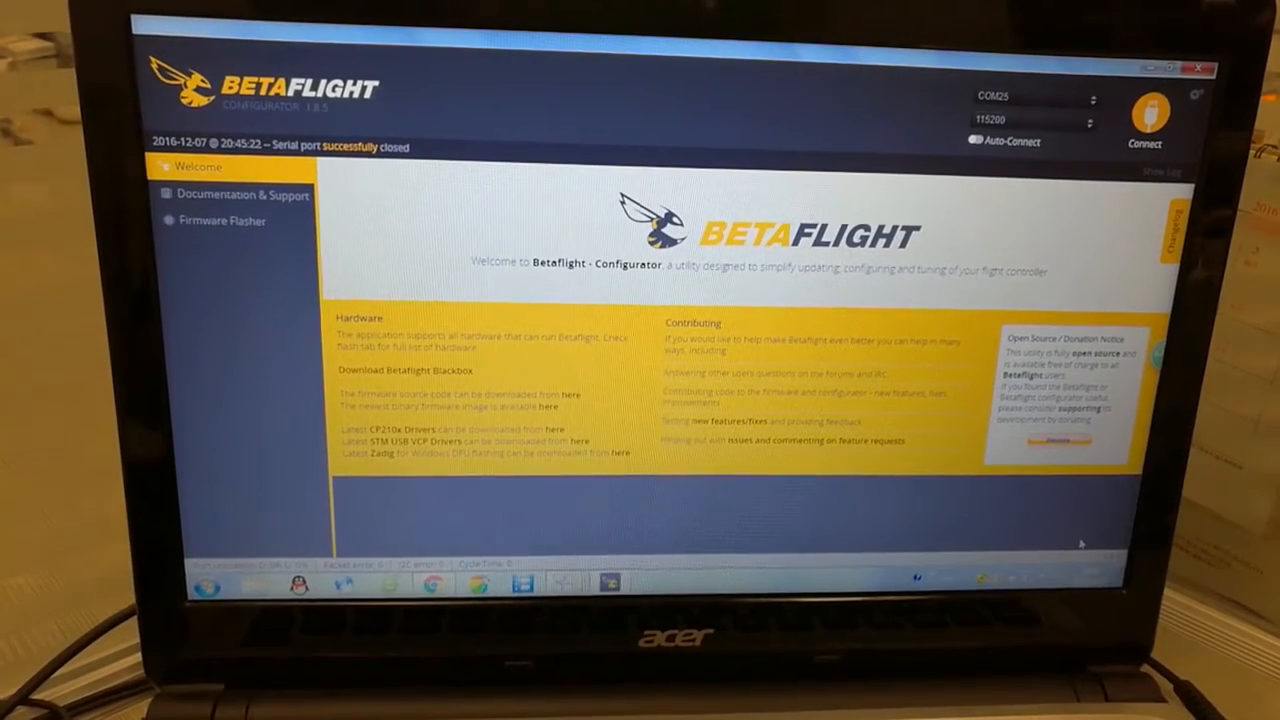
- Reconnect and view the Configuration page showing Quad X mixer and ONESHOT125 protocol
{"action": "left_click", "coordinate": [1156, 108]}
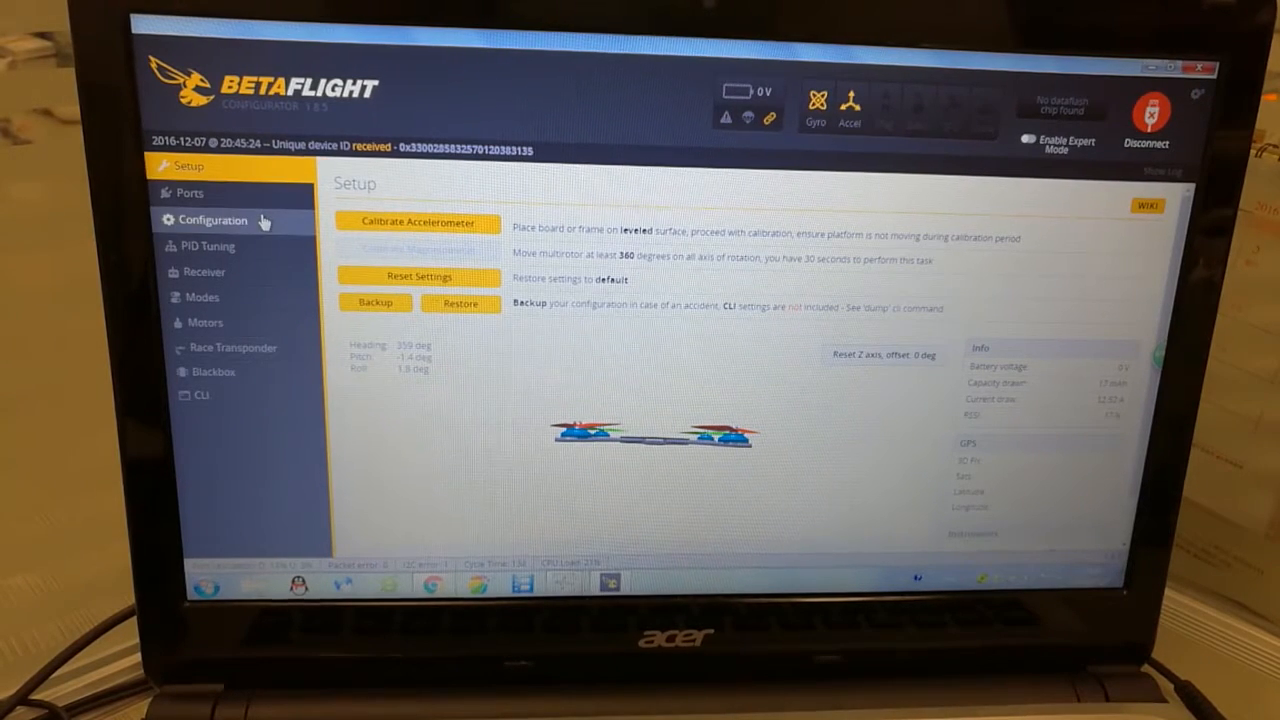
{"action": "left_click", "coordinate": [211, 219]}
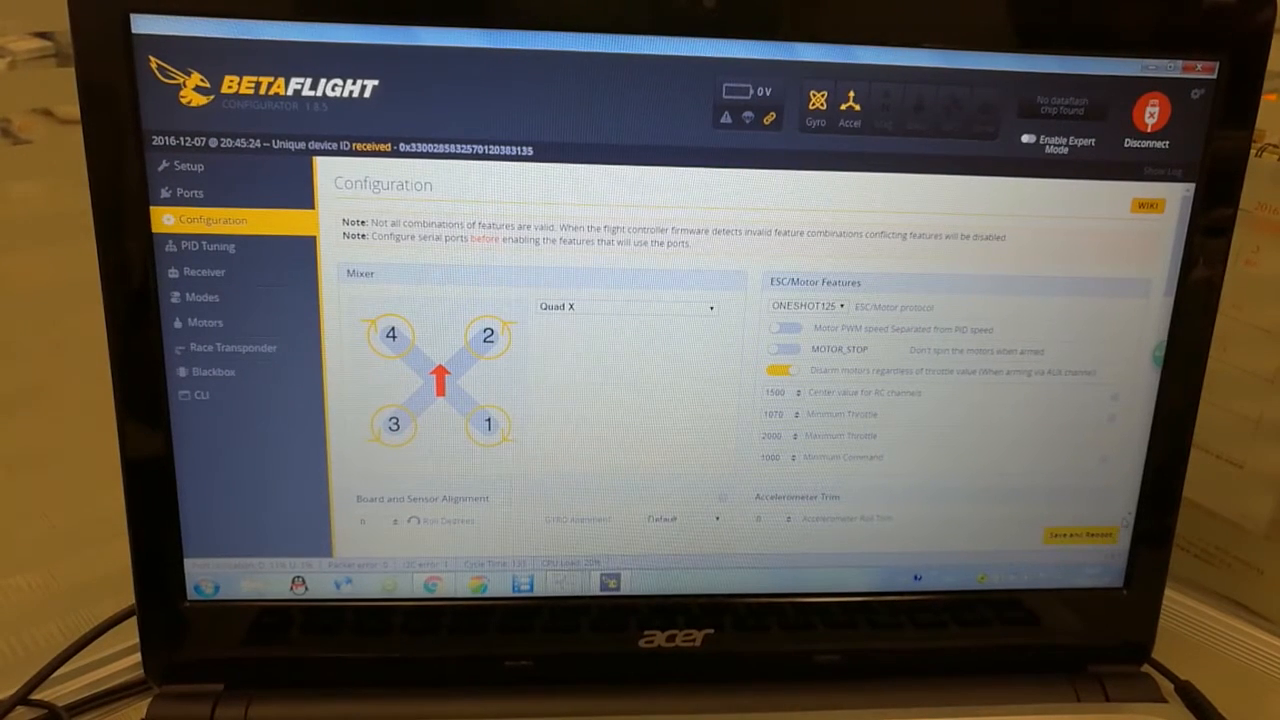
- Scroll to the Receiver panel and expand the Receiver Mode list, currently PPM RX input
{"action": "scroll", "scroll_direction": "down", "scroll_amount": 3}
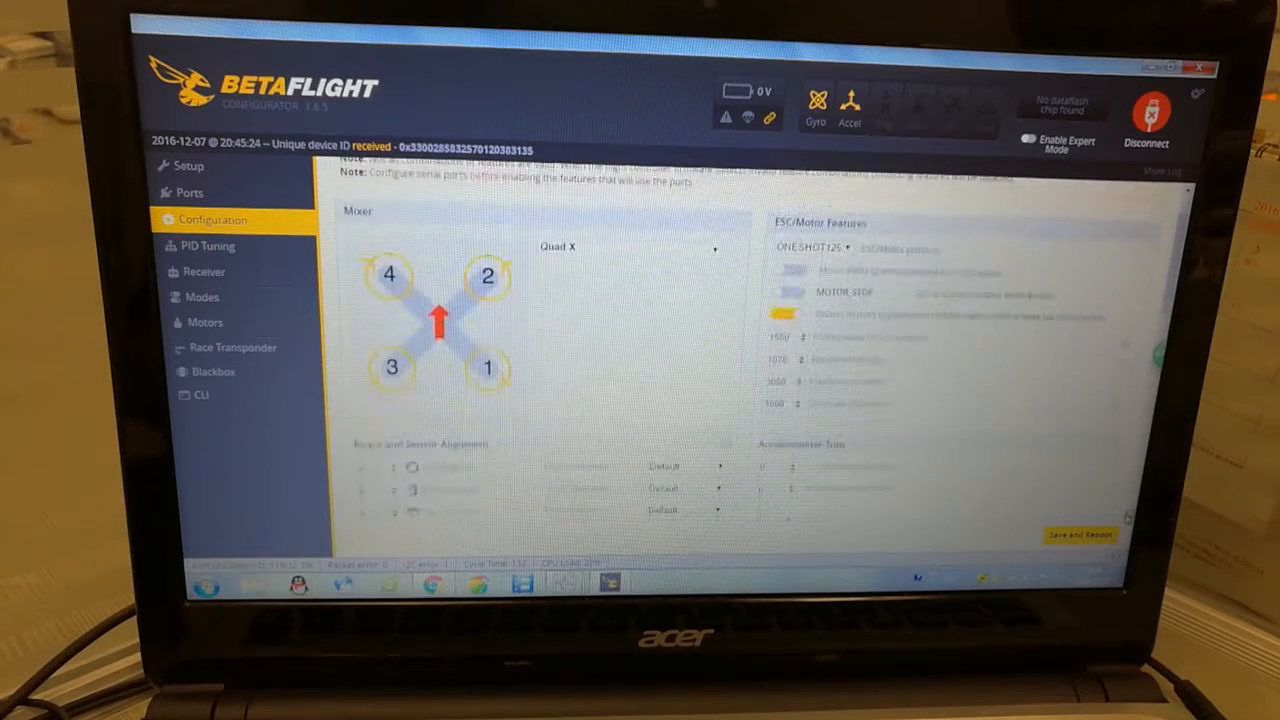
{"action": "scroll", "scroll_direction": "down", "scroll_amount": 3}
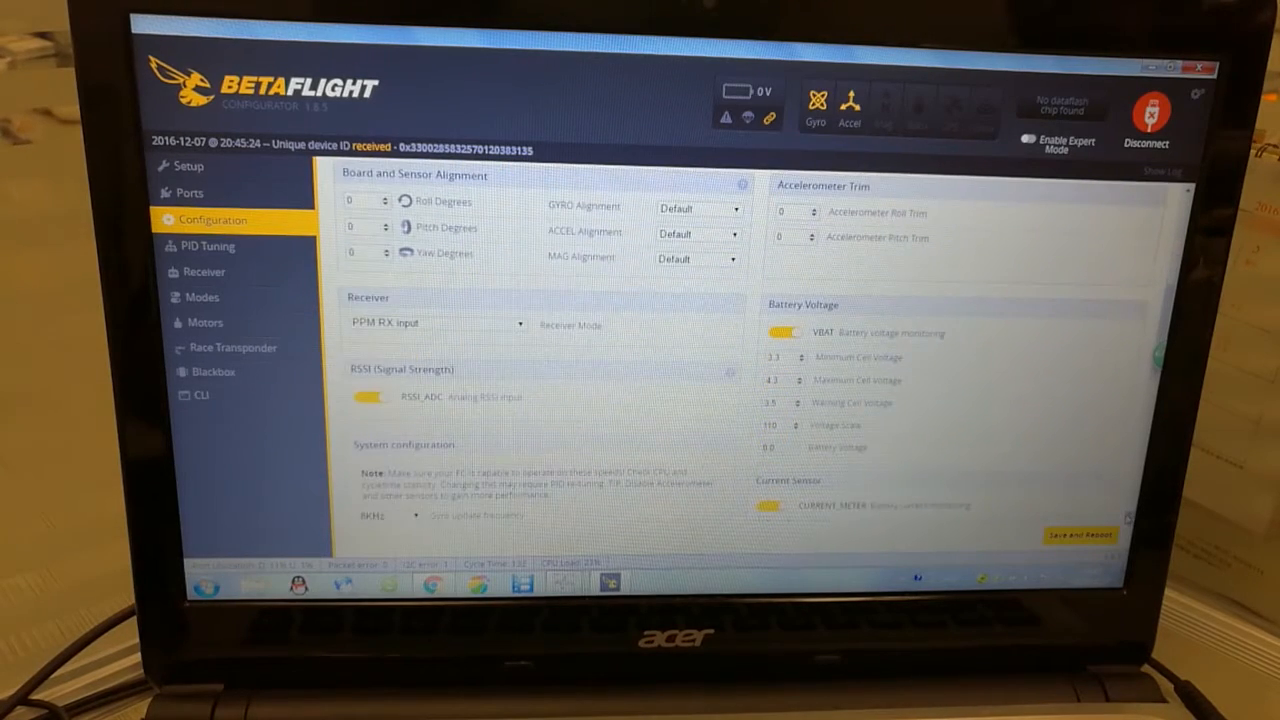
{"action": "scroll", "scroll_direction": "down", "scroll_amount": 3}
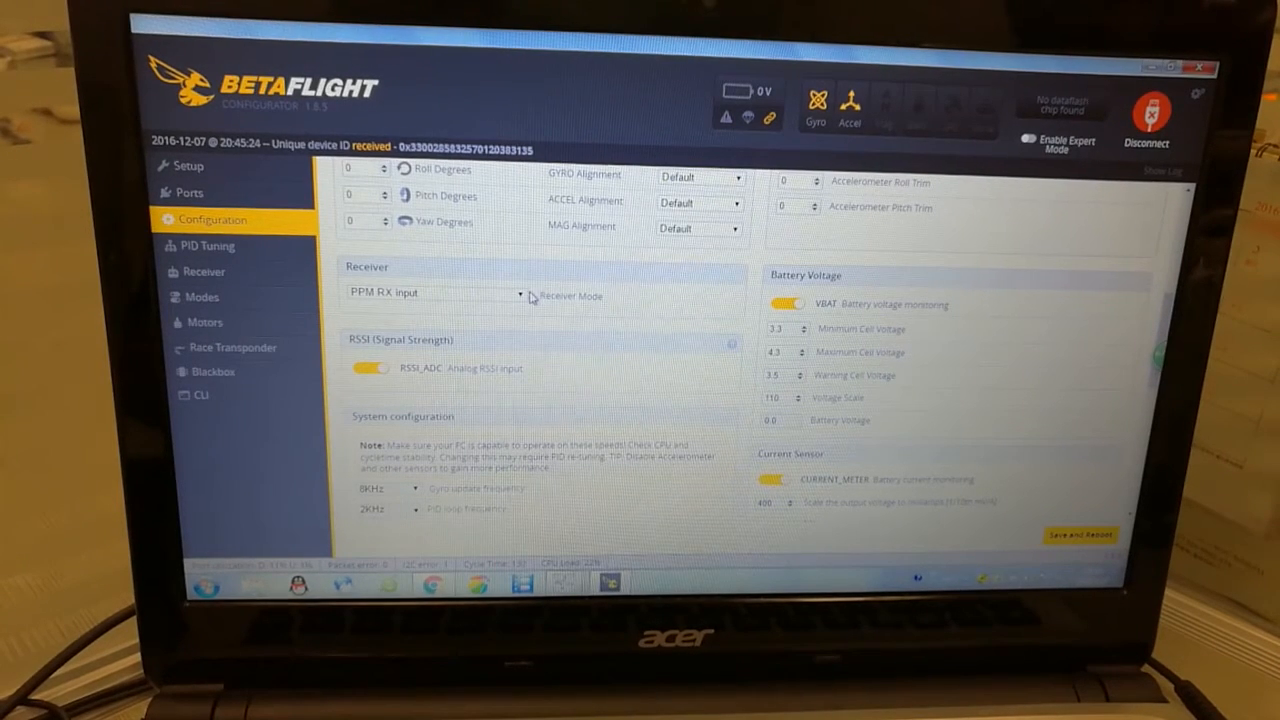
{"action": "left_click", "coordinate": [453, 293]}
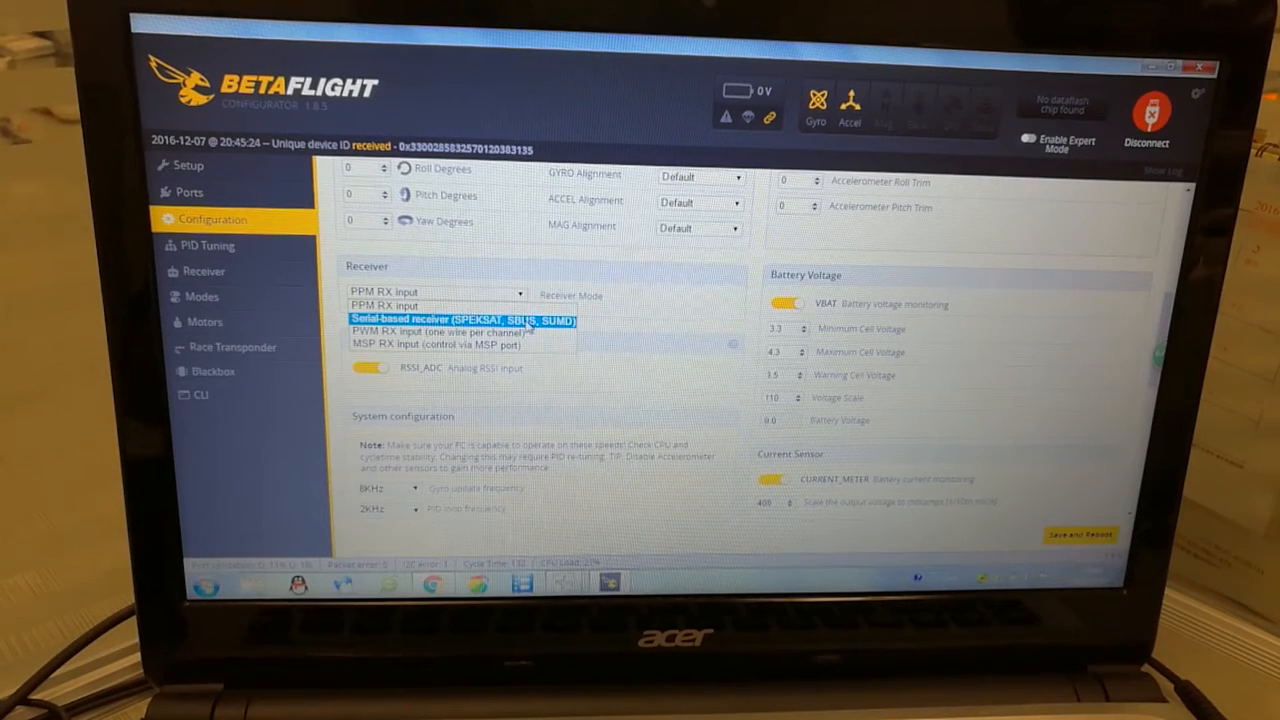
- Set Serial-based receiver mode with SBUS provider, save and reboot, then reconnect
{"action": "left_click", "coordinate": [462, 320]}
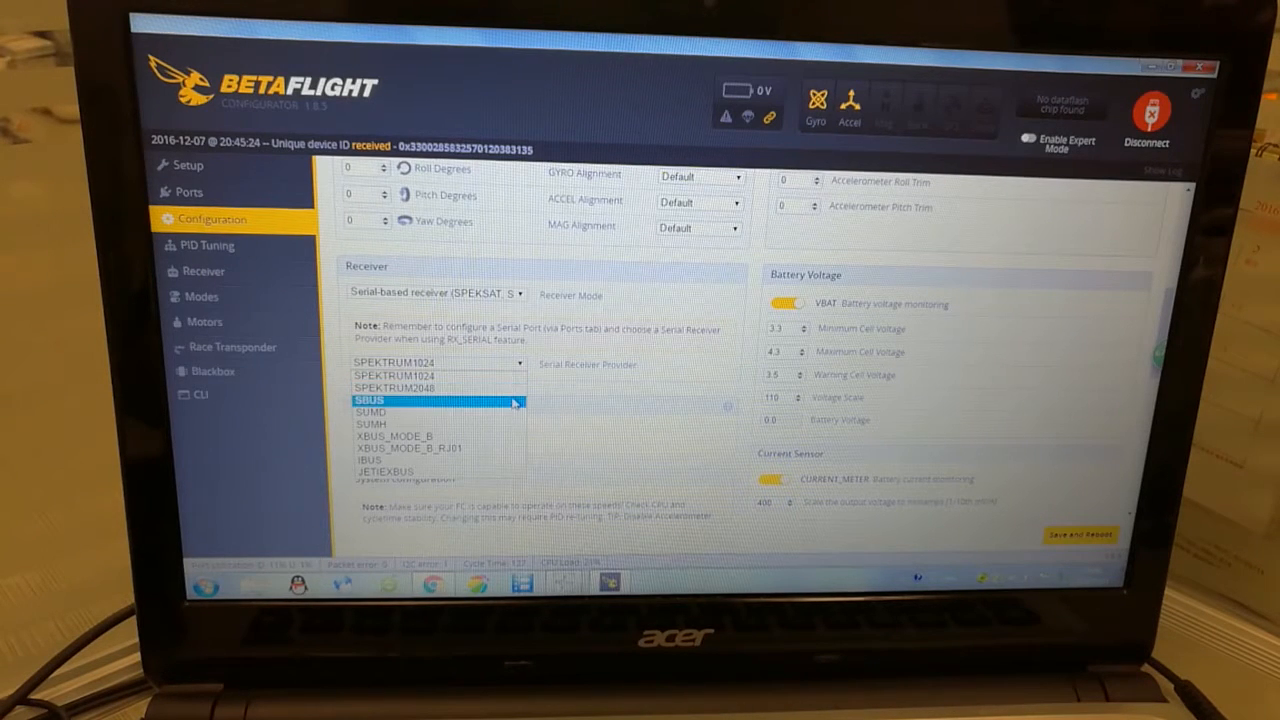
{"action": "left_click", "coordinate": [398, 398]}
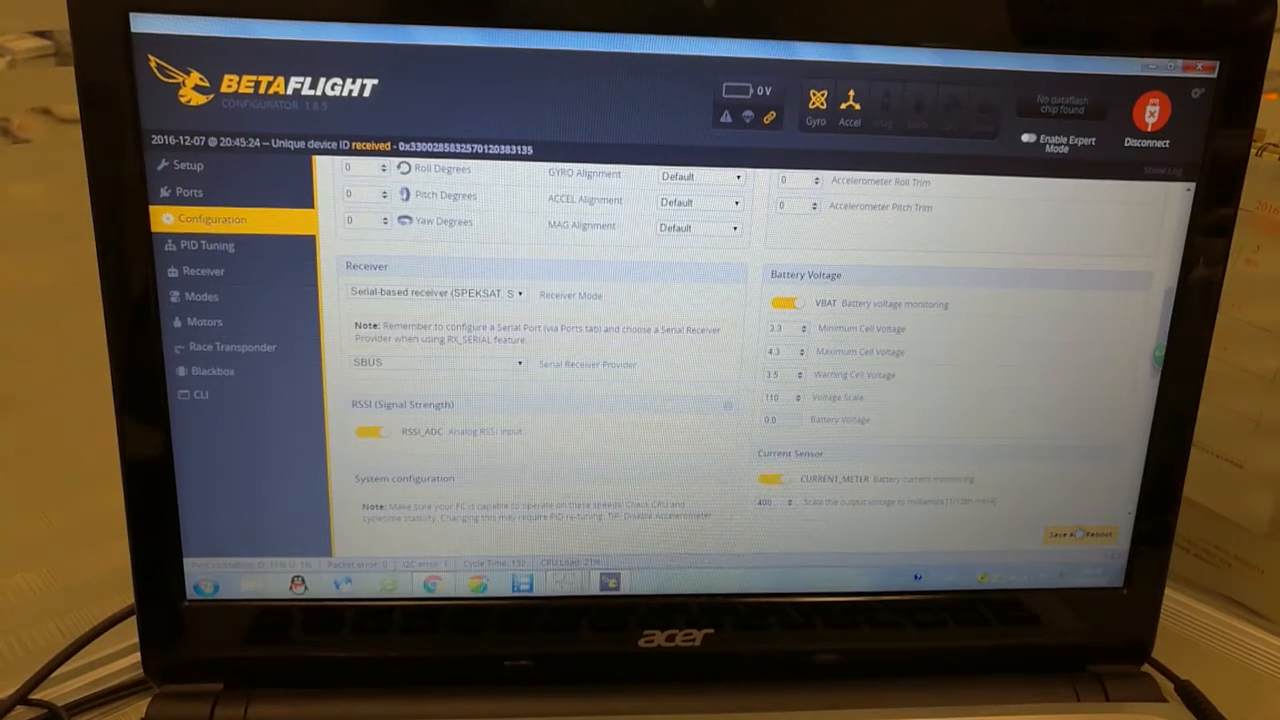
{"action": "left_click", "coordinate": [1145, 108]}
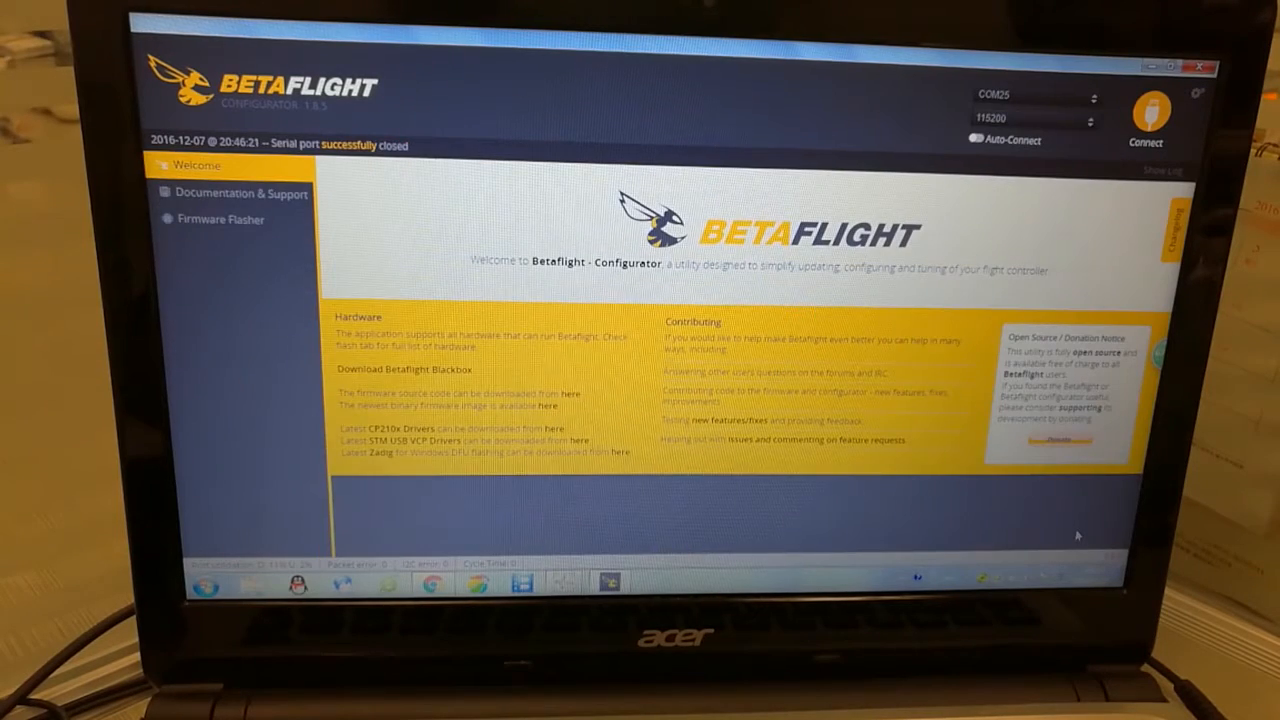
{"action": "left_click", "coordinate": [1157, 109]}
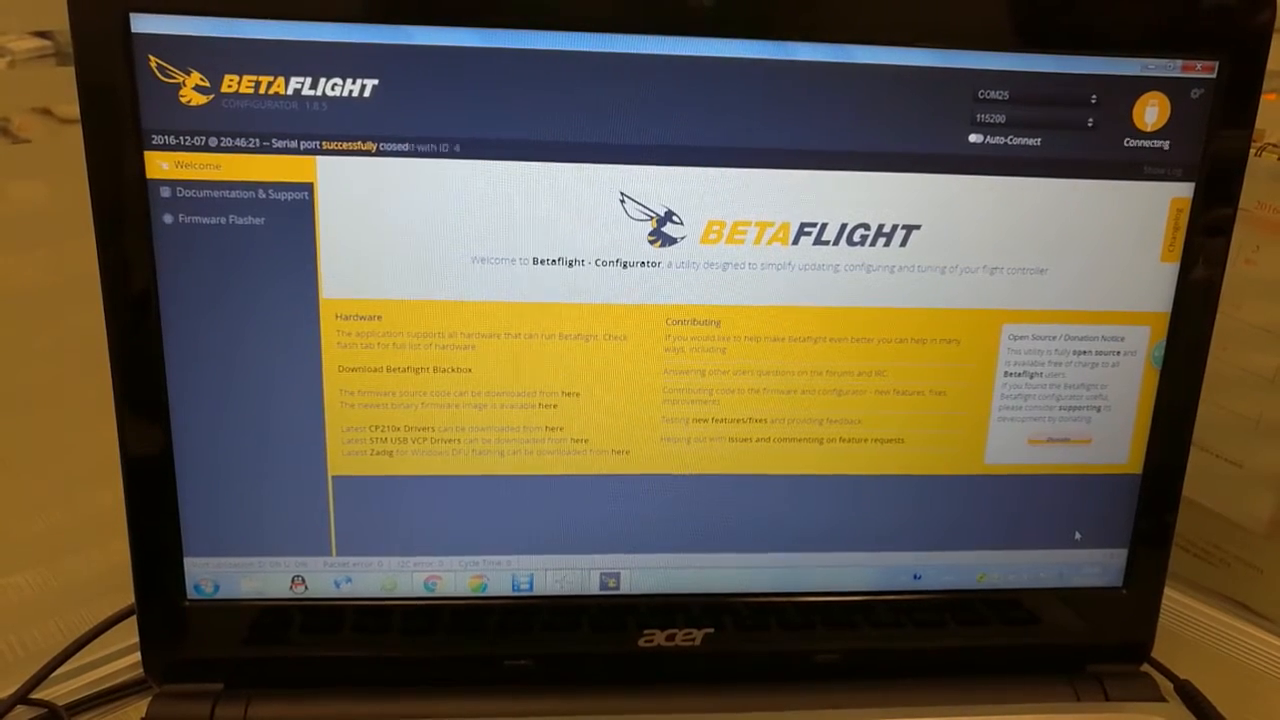
- Confirm Serial RX on UART2 in Ports and SBUS serial-based receiver in Configuration
{"action": "left_click", "coordinate": [1164, 105]}
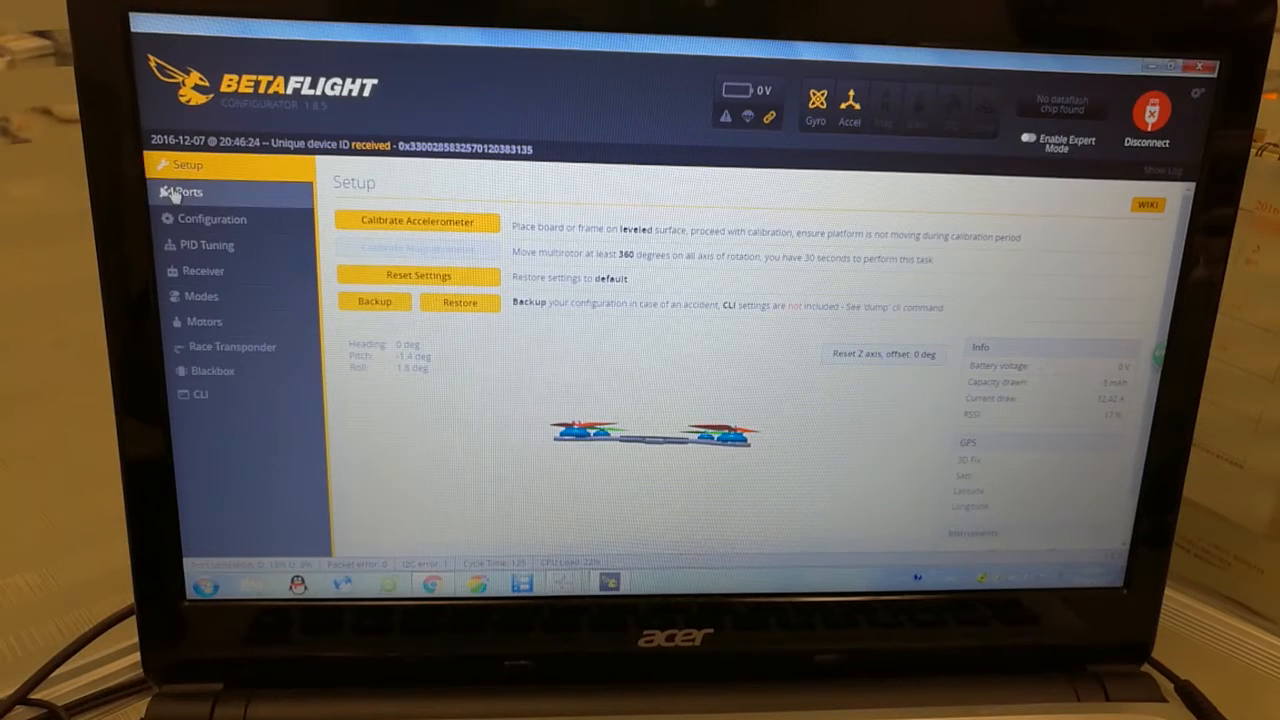
{"action": "left_click", "coordinate": [189, 192]}
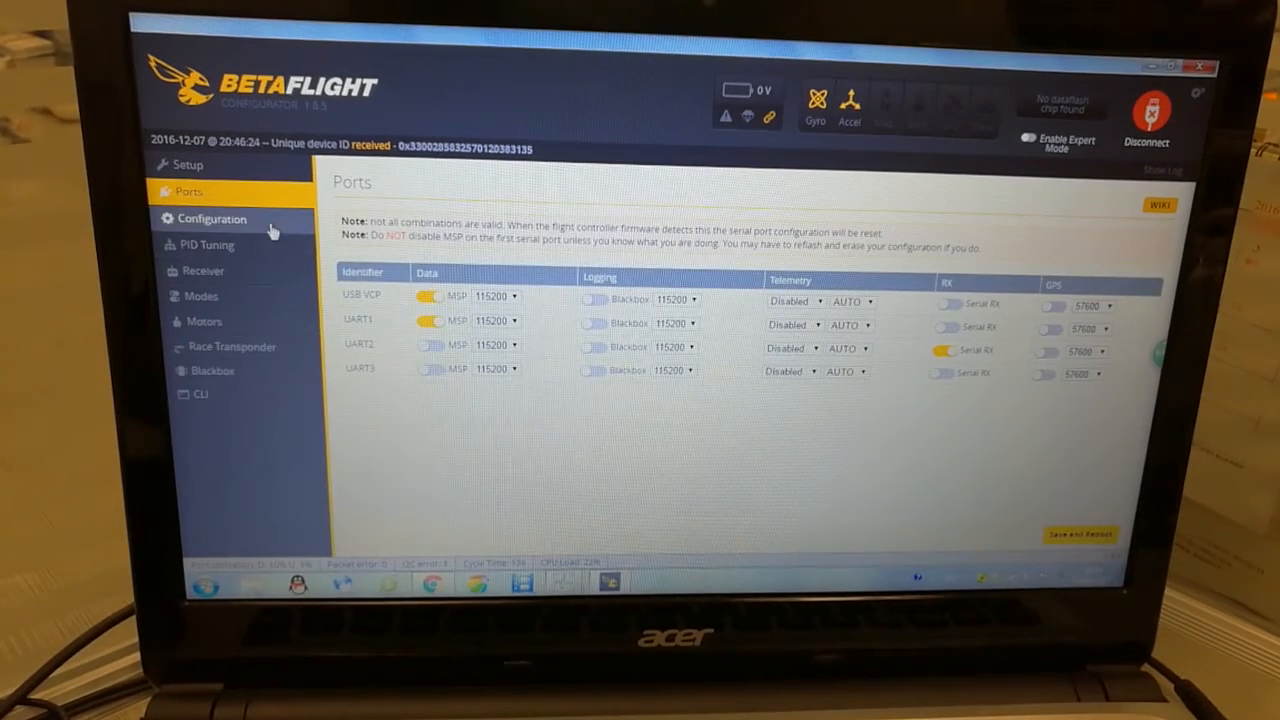
{"action": "left_click", "coordinate": [211, 218]}
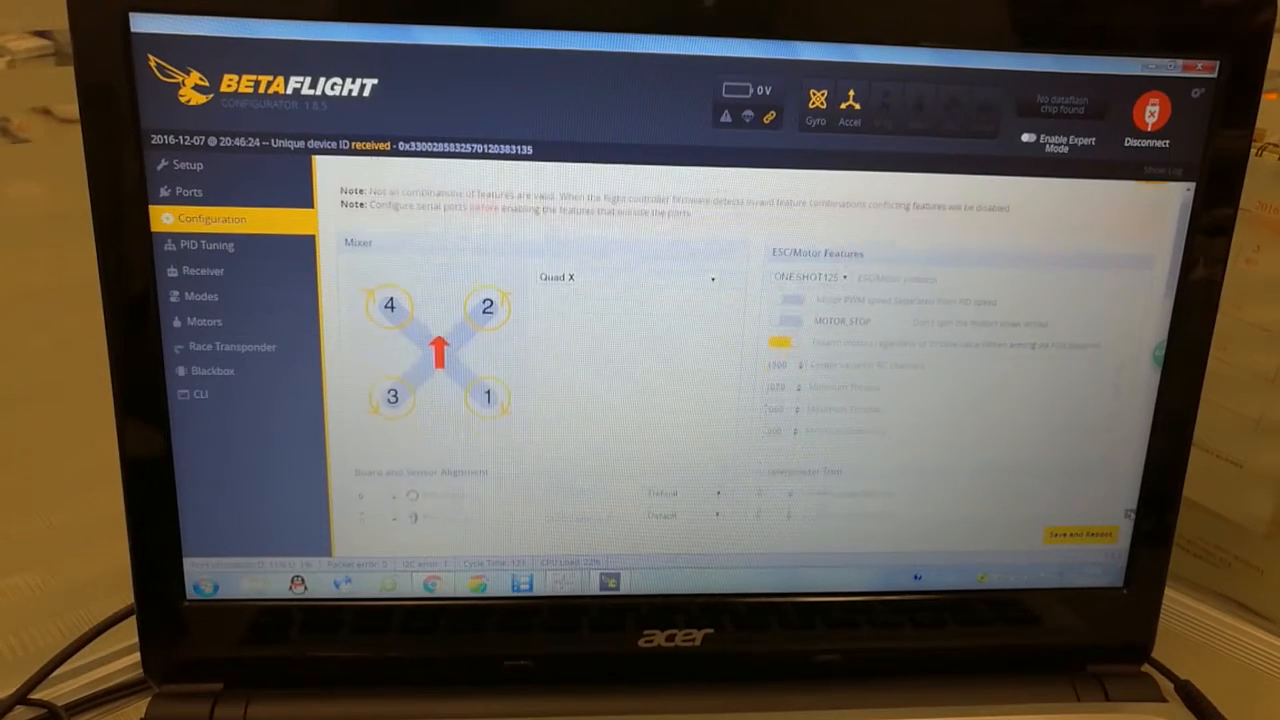
{"action": "scroll", "scroll_direction": "down", "scroll_amount": 3}
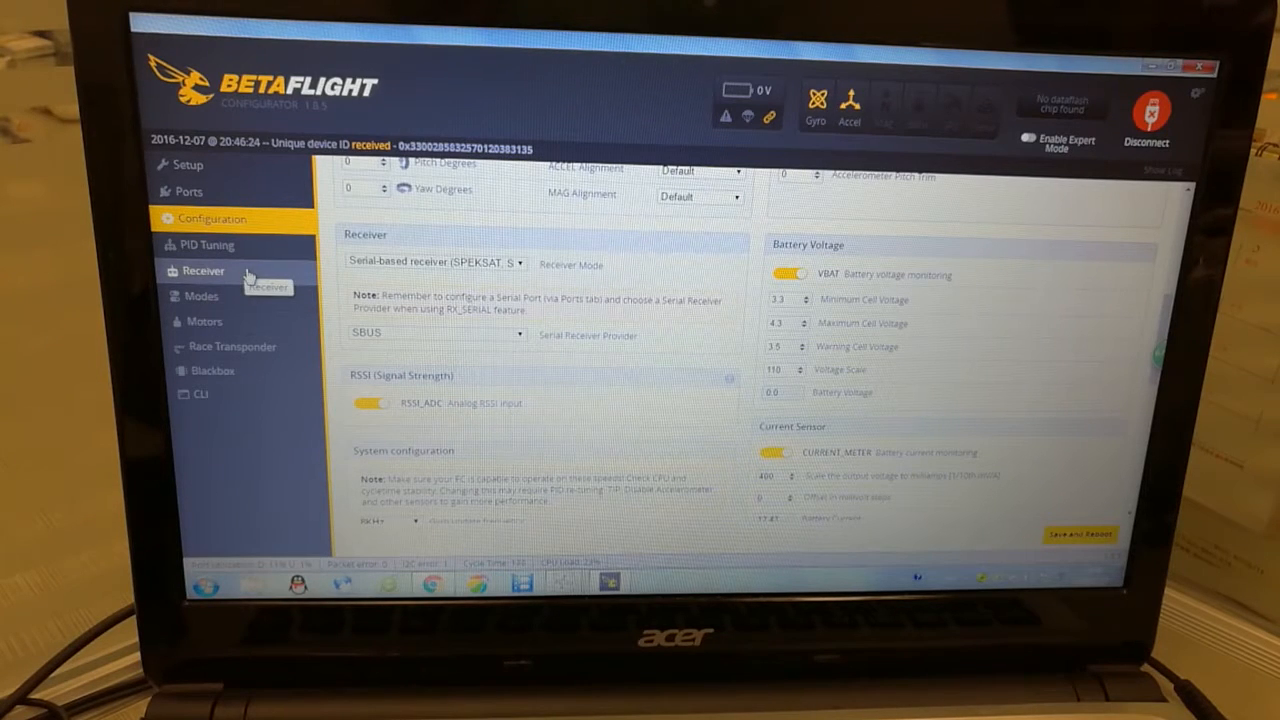
- Verify live channel bars with the AETR1234 map in the Receiver tab, then save
{"action": "left_click", "coordinate": [204, 270]}
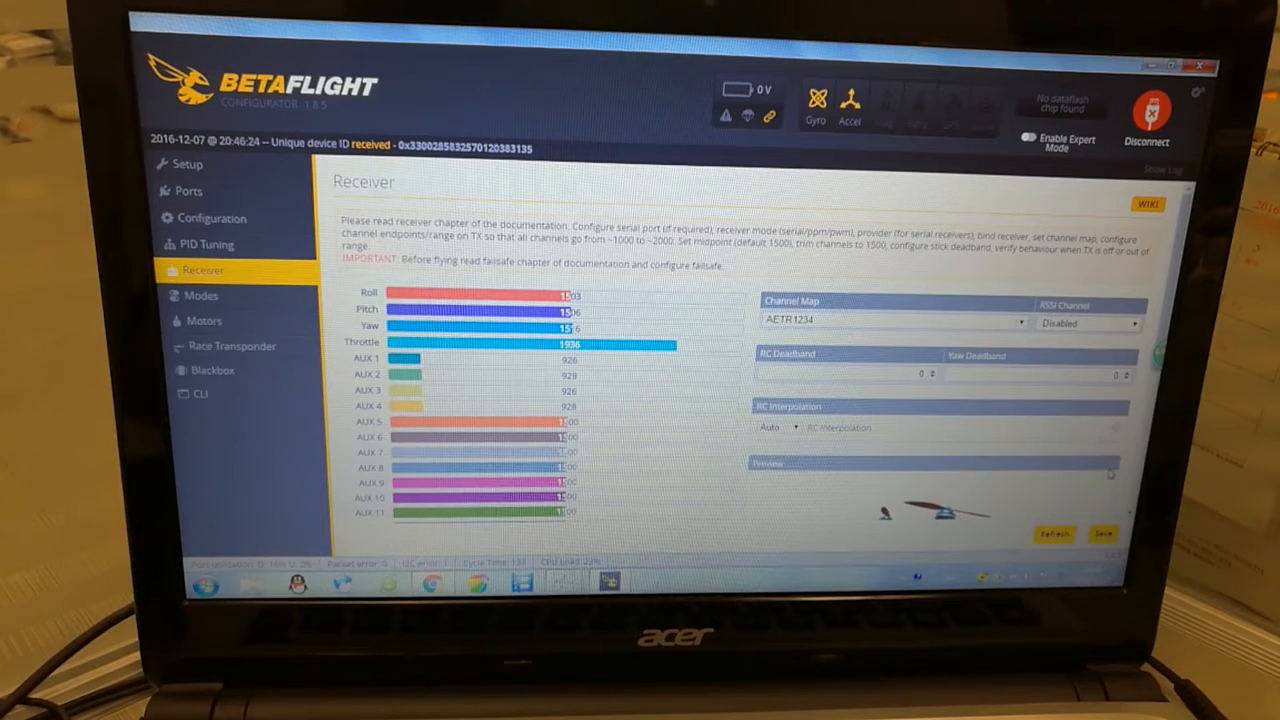
{"action": "left_click", "coordinate": [1099, 530]}
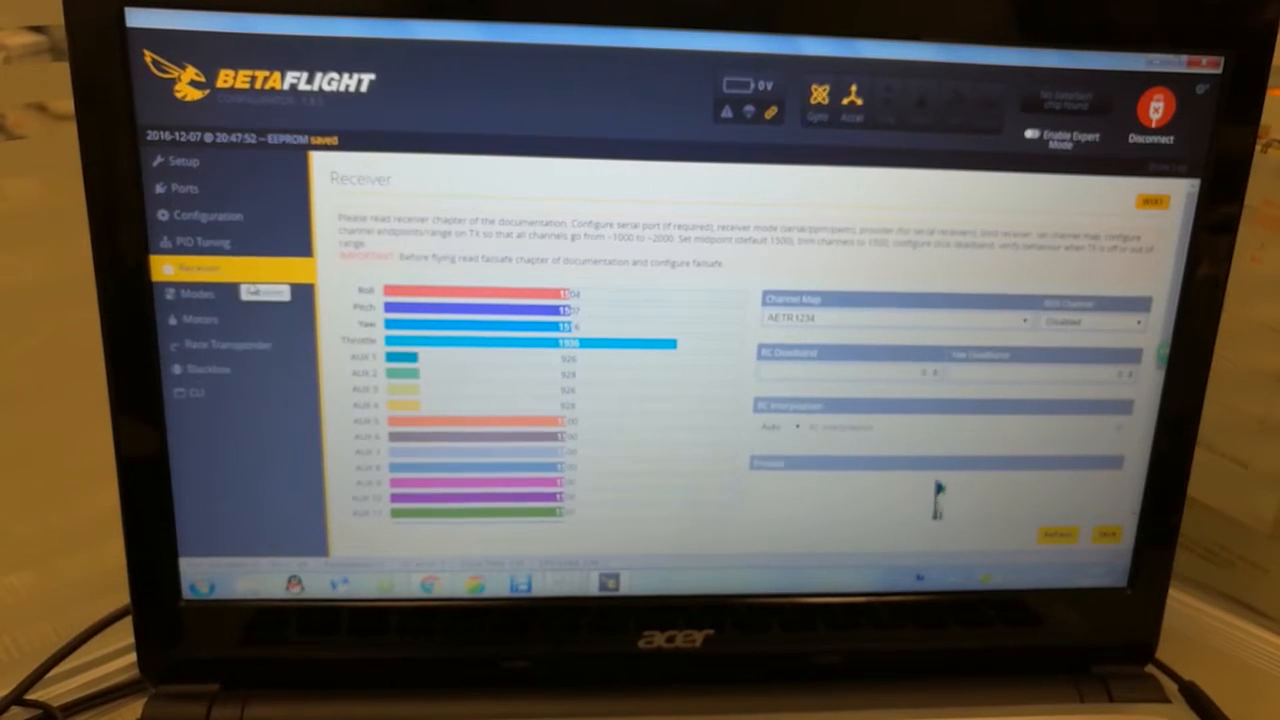
{"action": "left_click", "coordinate": [195, 293]}
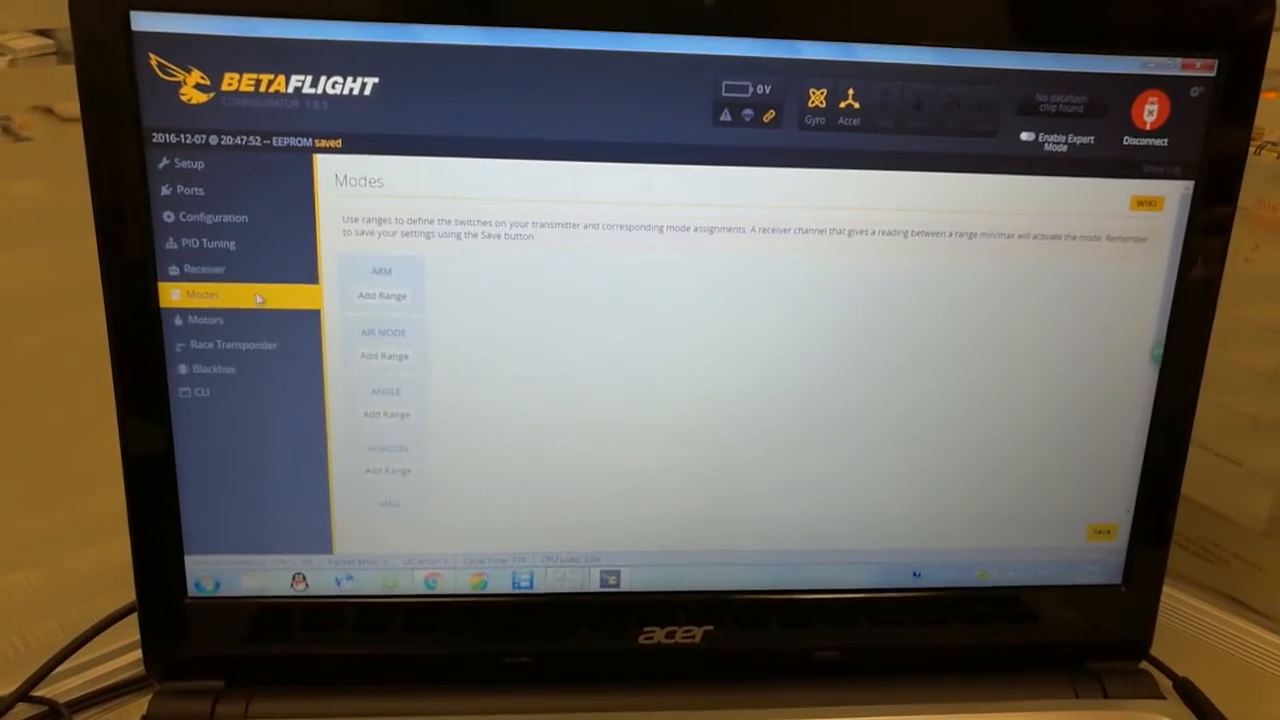
{"action": "left_click", "coordinate": [204, 268]}
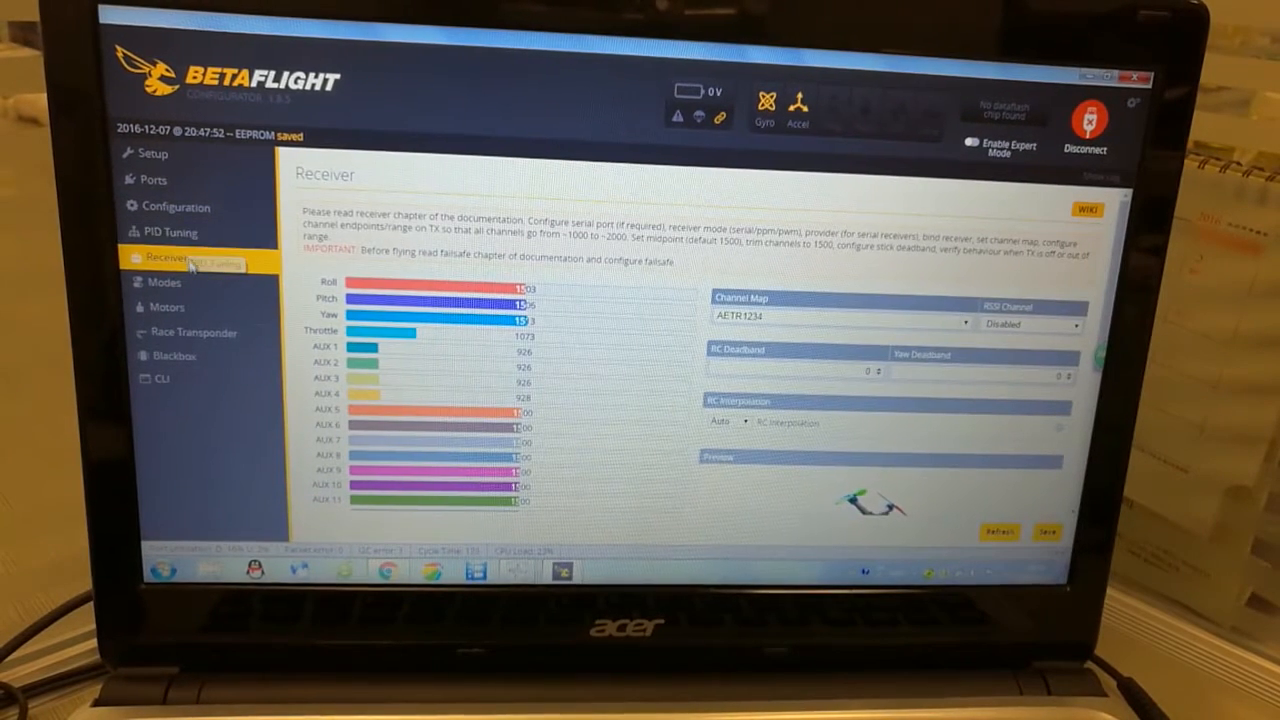
- In Modes, add ARM on AUX 2 at 1300–2100 and add an ANGLE range
{"action": "left_click", "coordinate": [163, 281]}
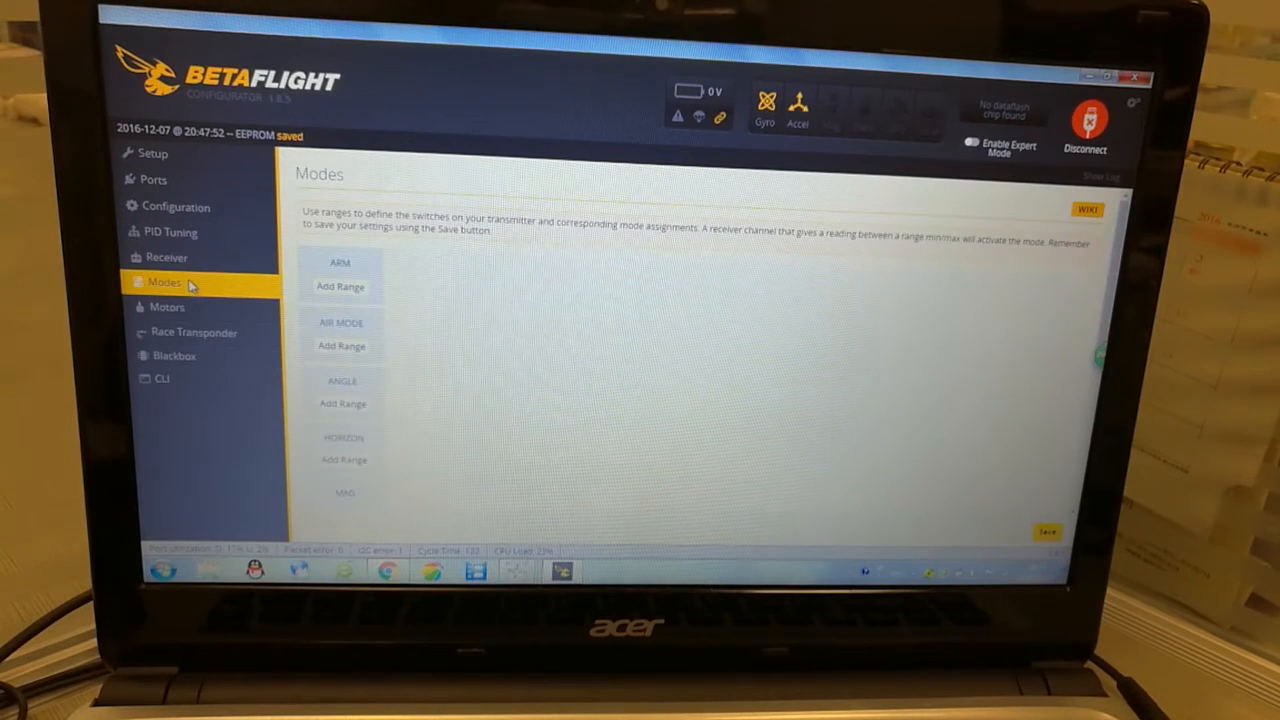
{"action": "mouse_move", "coordinate": [351, 290]}
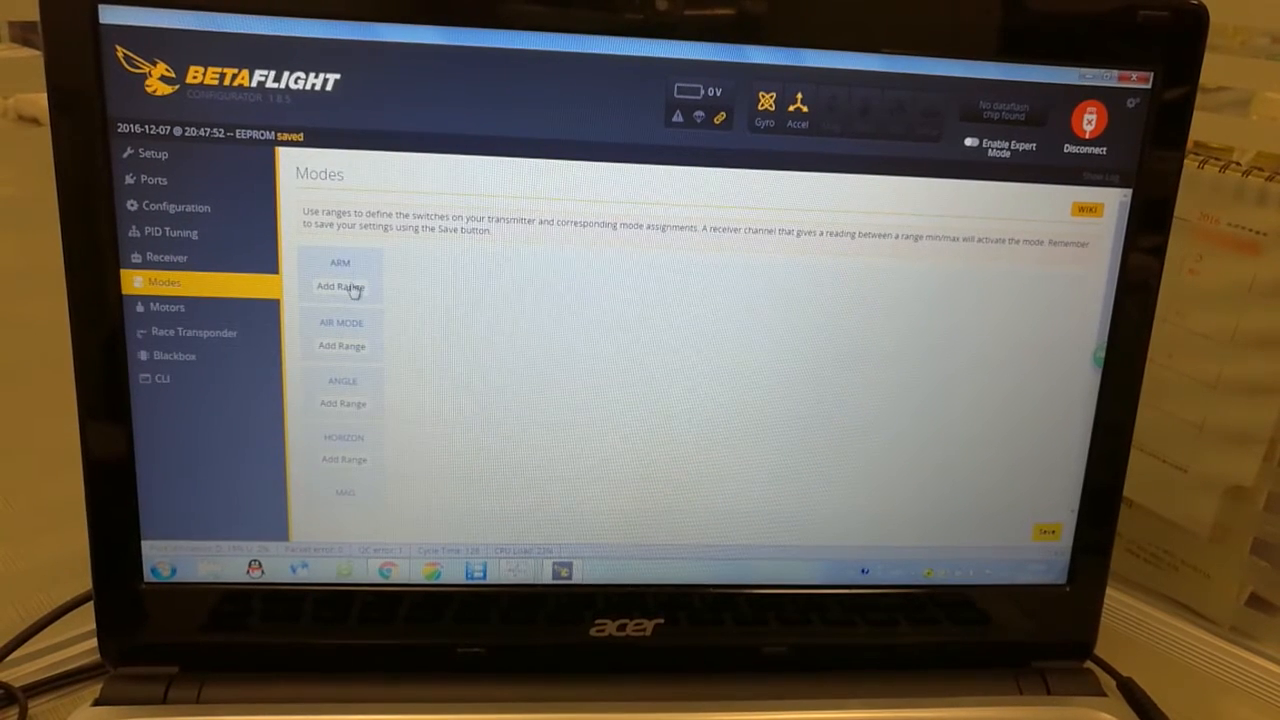
{"action": "left_click", "coordinate": [340, 287]}
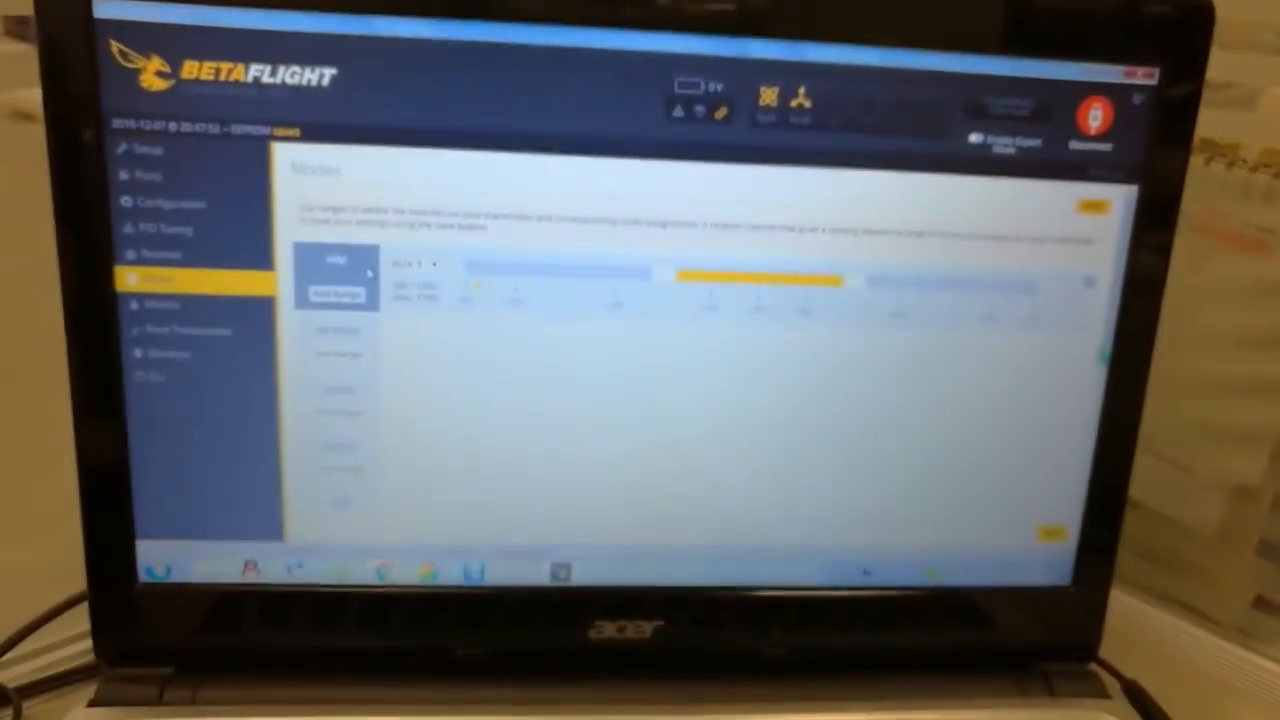
{"action": "left_click", "coordinate": [413, 263]}
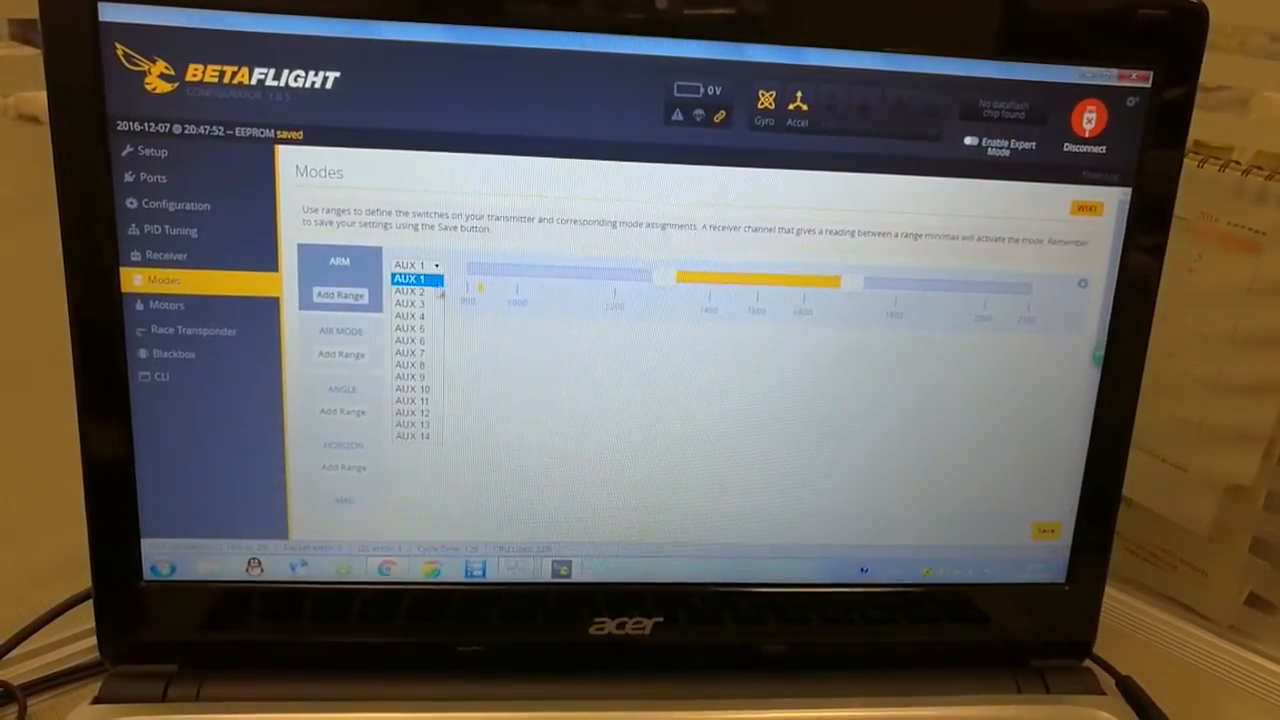
{"action": "left_click", "coordinate": [410, 291]}
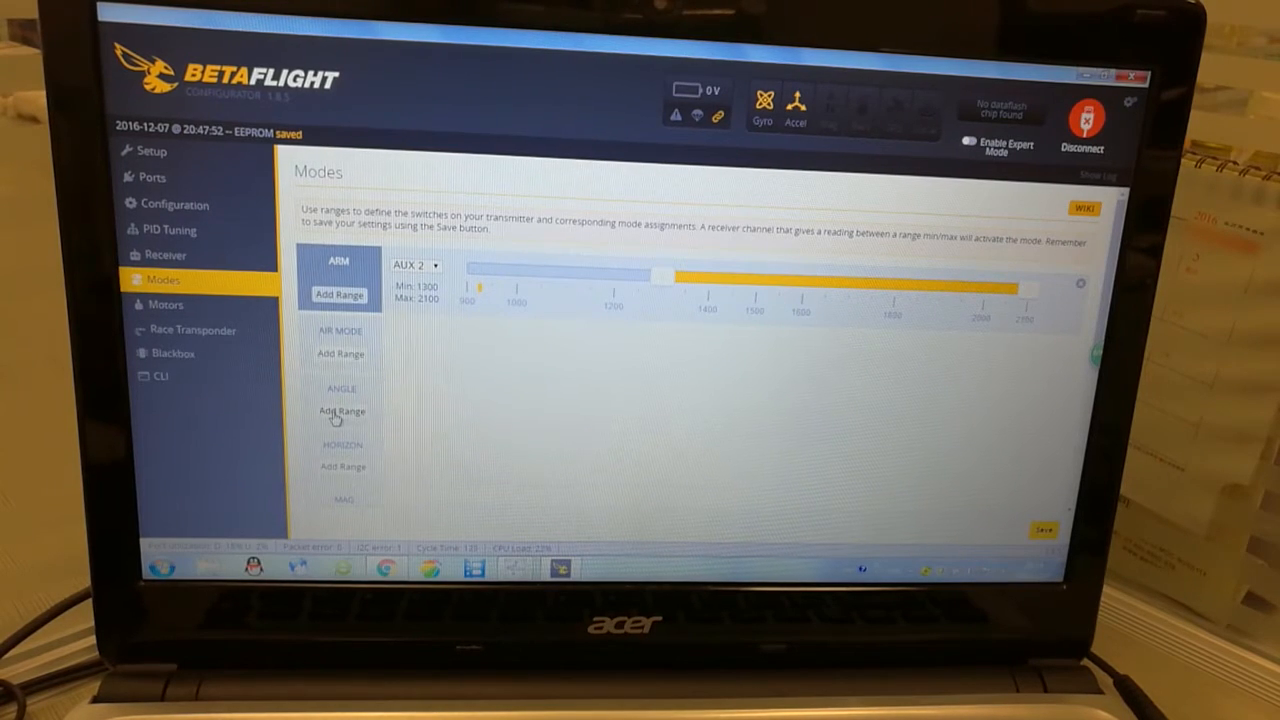
{"action": "left_click", "coordinate": [340, 411]}
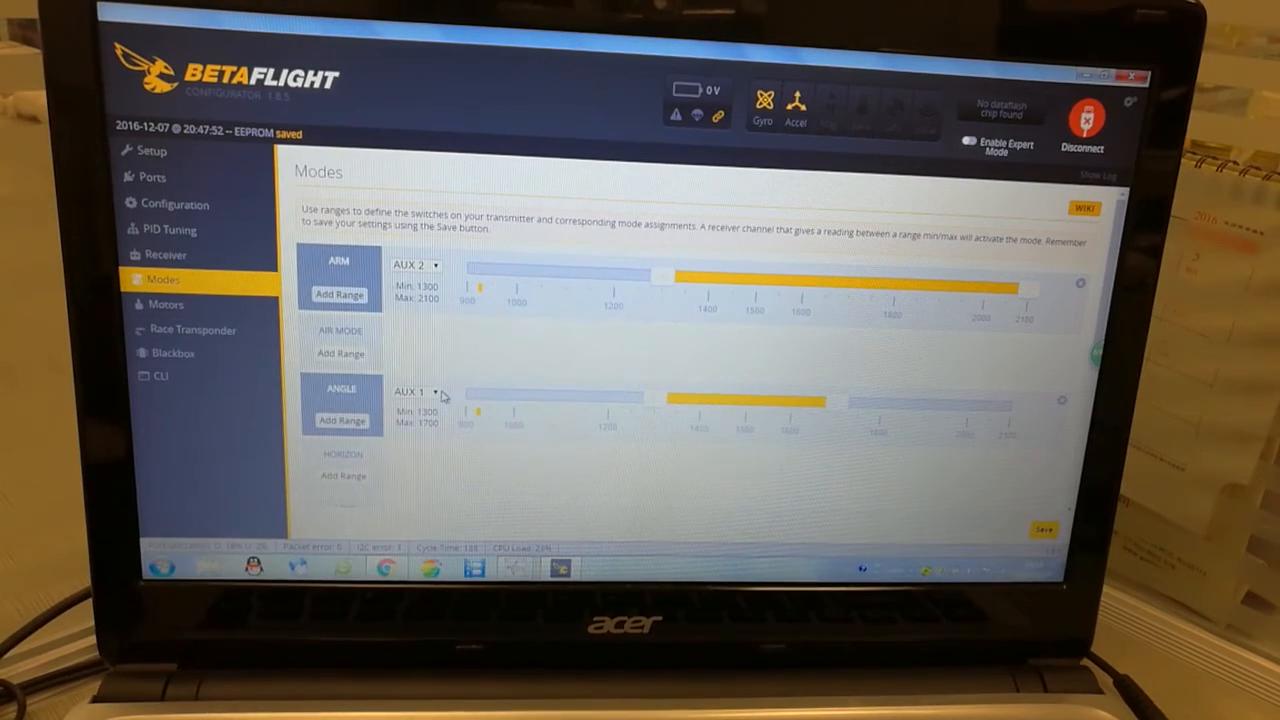